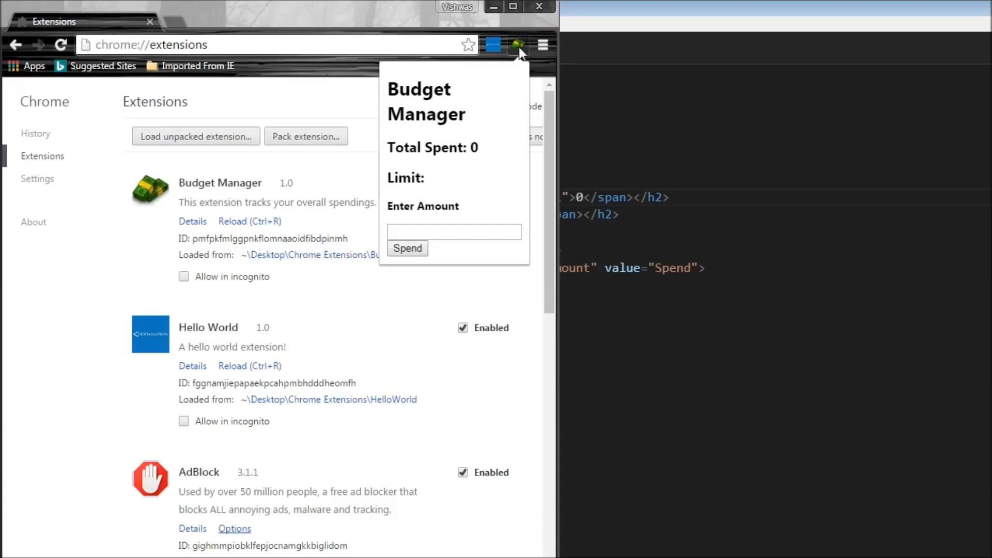
# - Enter 123 as the amount in the Budget Manager extension popup
pyautogui.write('12')
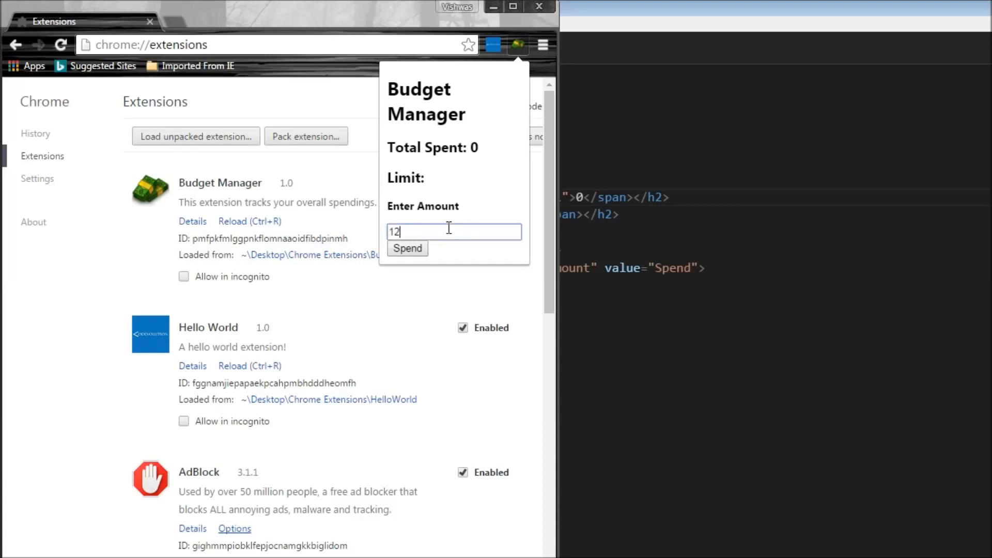
pyautogui.write('3')
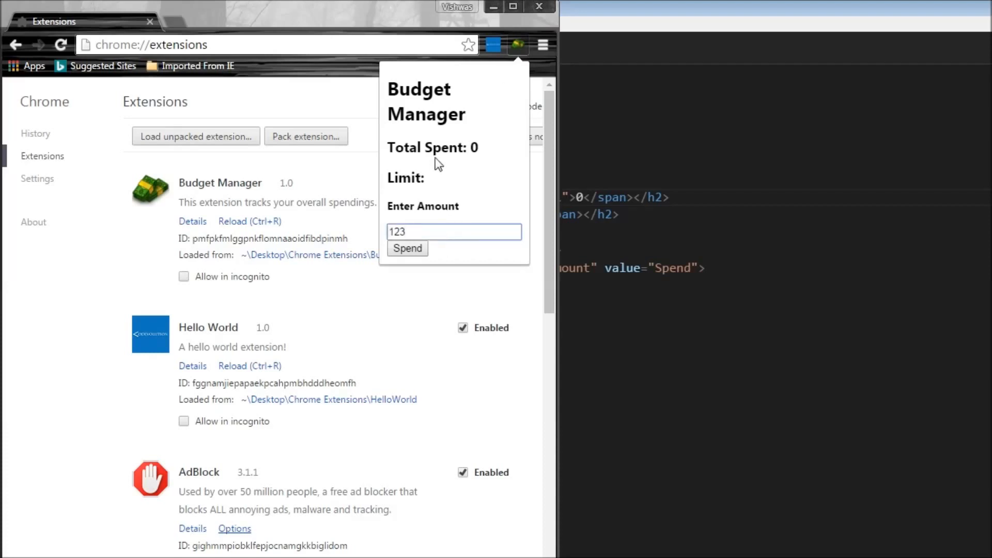
pyautogui.moveTo(460, 173)
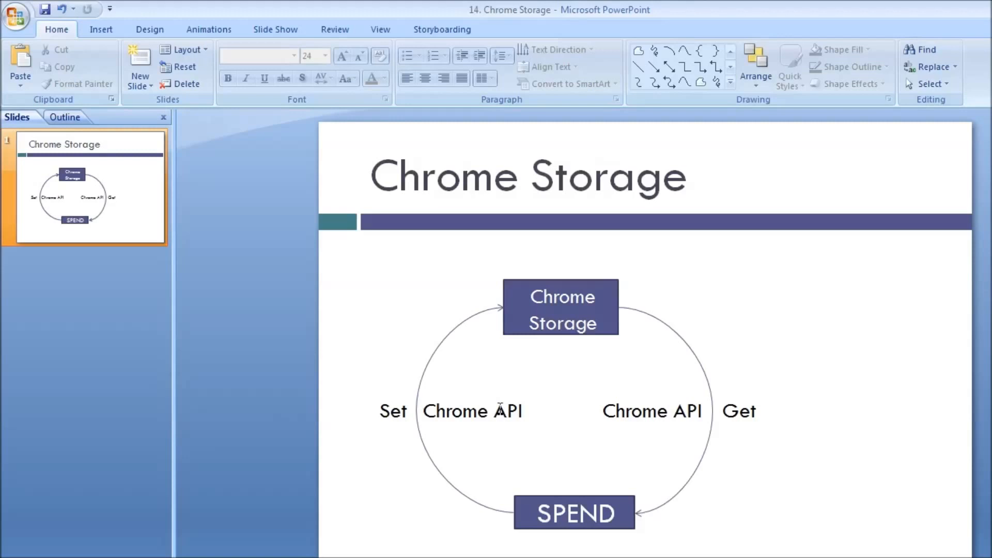
pyautogui.moveTo(502, 456)
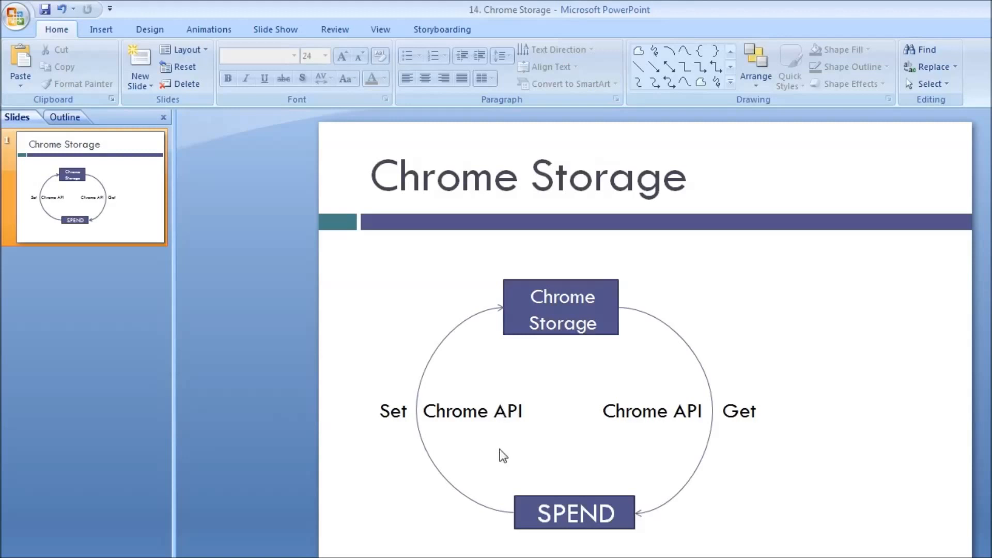
pyautogui.moveTo(576, 514)
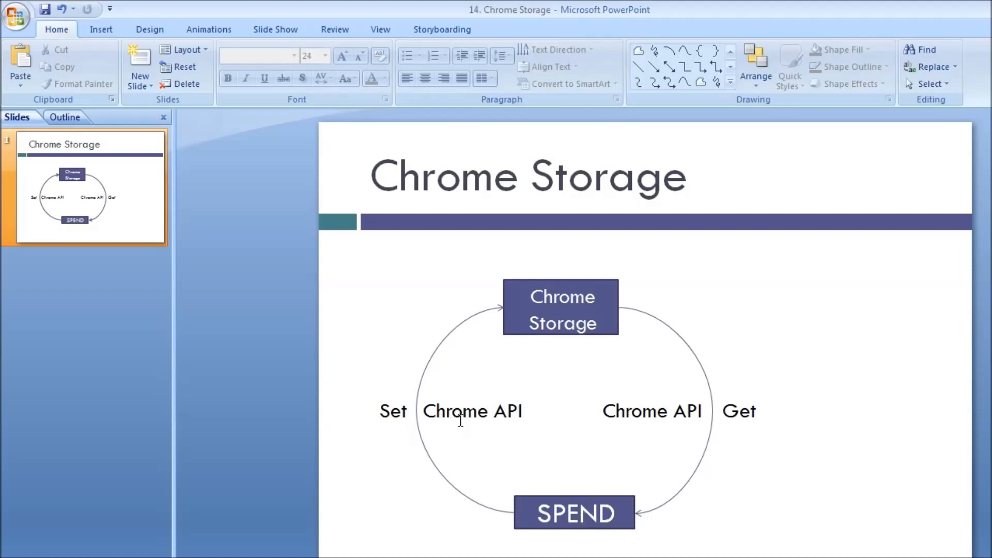
pyautogui.moveTo(560, 315)
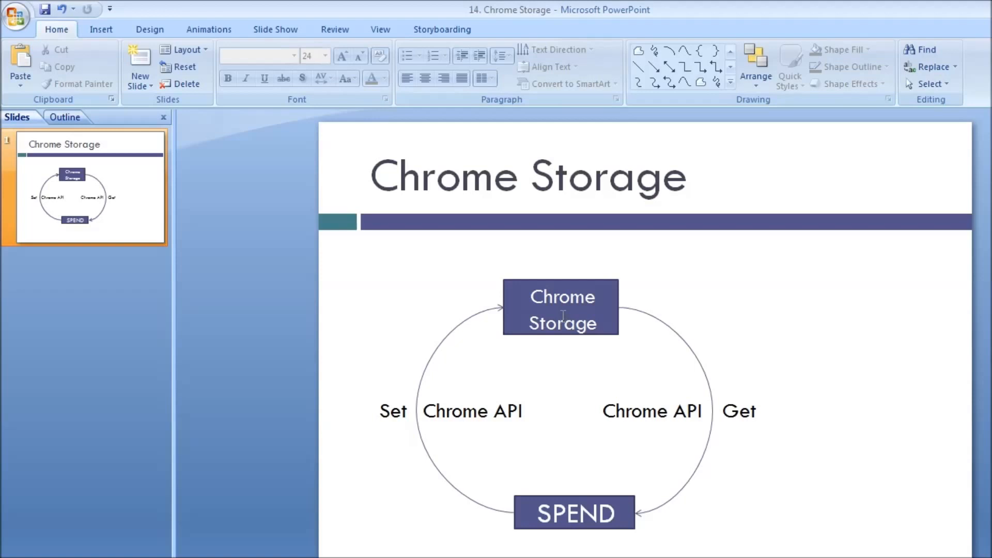
pyautogui.moveTo(660, 484)
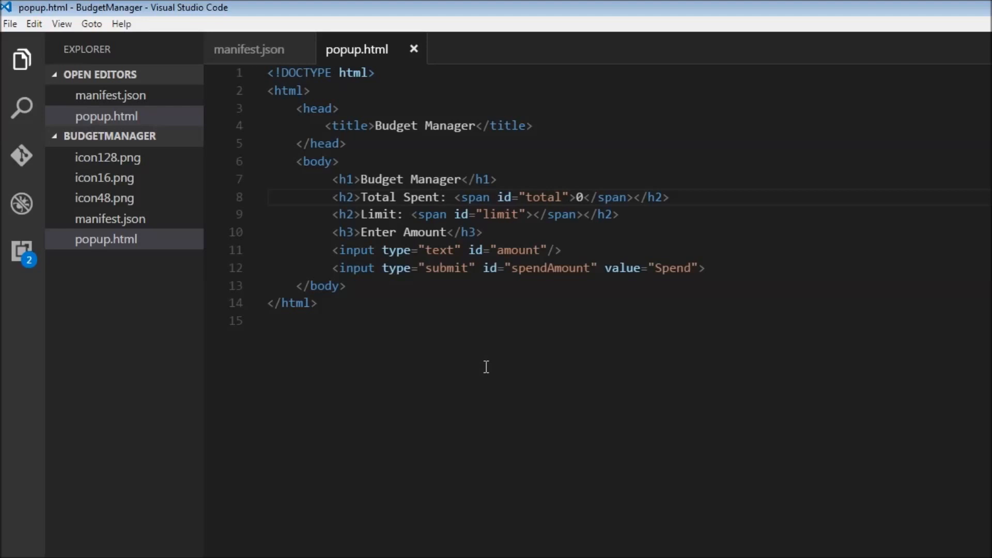
# - Add a popup.js script tag and a second empty script tag below the title in popup.html, then save
pyautogui.click(535, 125)
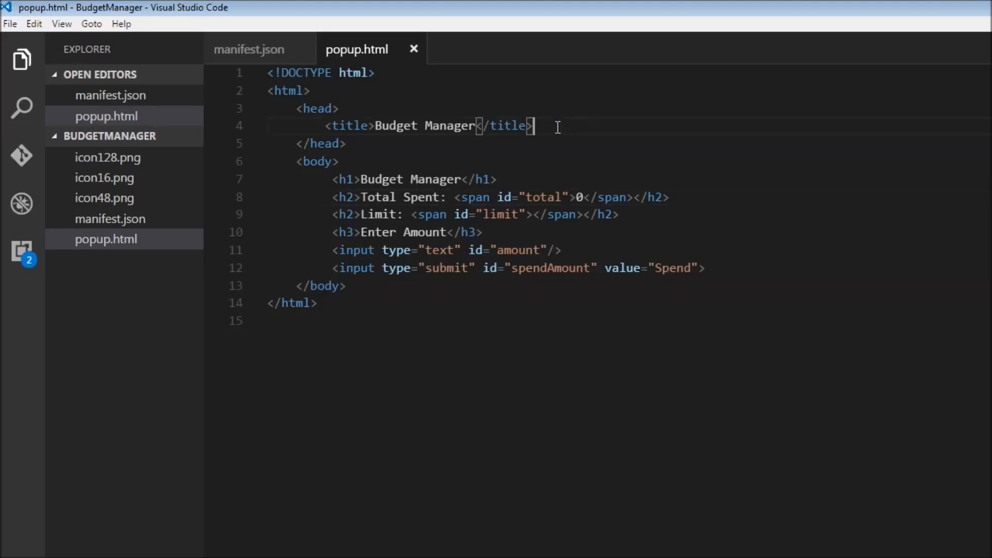
pyautogui.press('enter')
pyautogui.write('<script>')
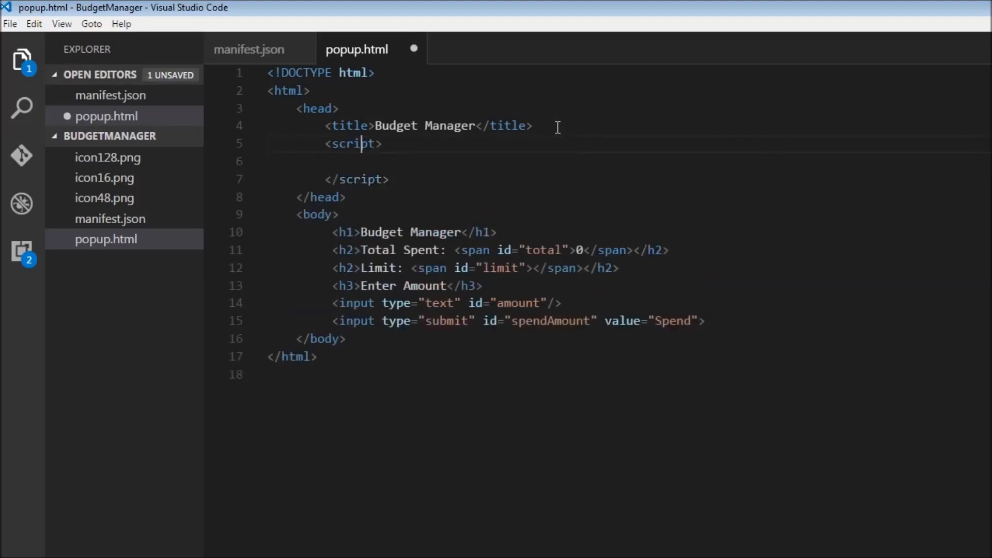
pyautogui.write('src=')
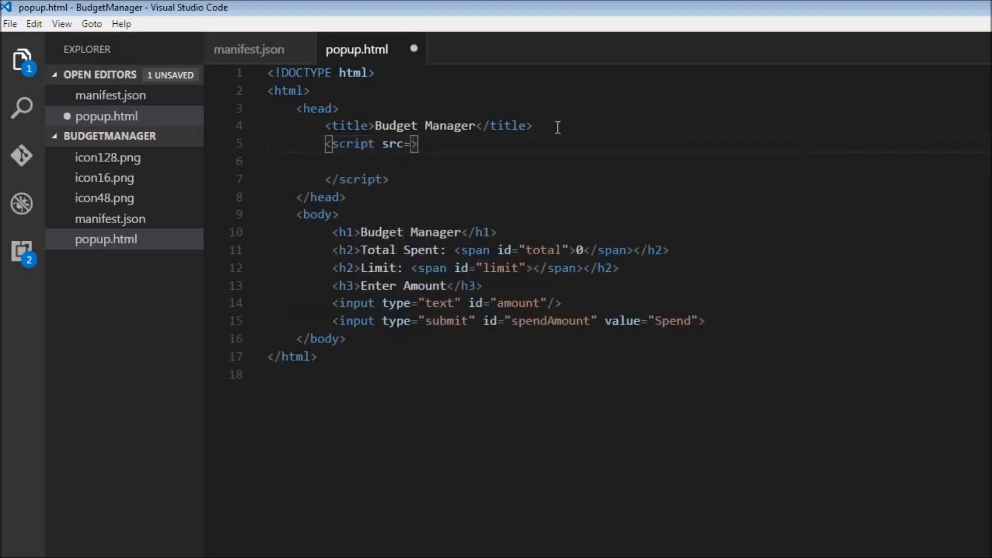
pyautogui.write('""')
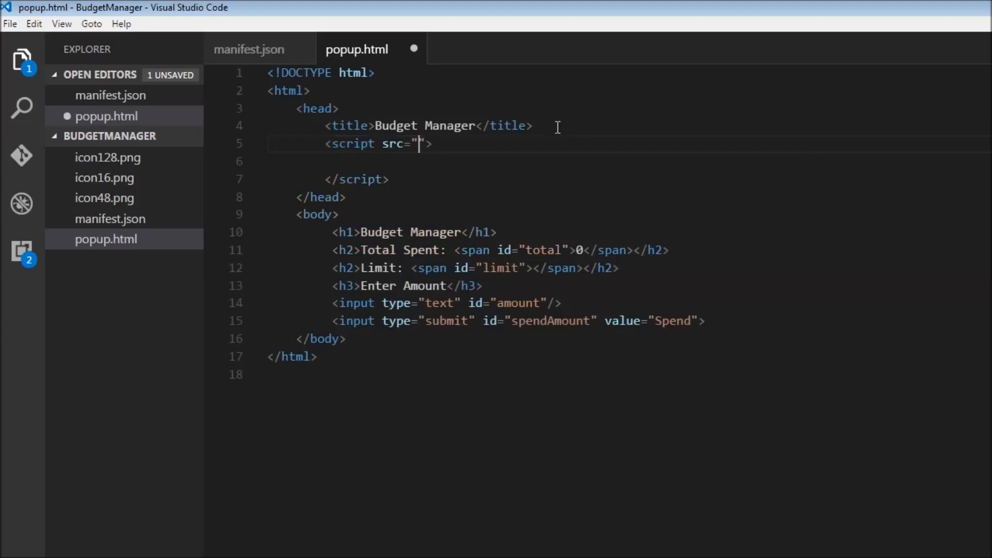
pyautogui.write('popup.js')
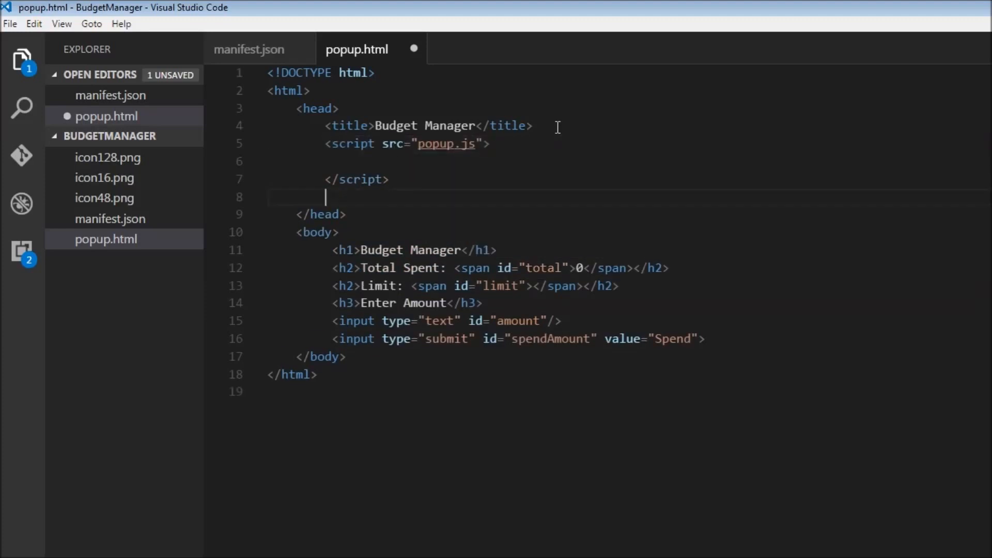
pyautogui.write('<script></script>')
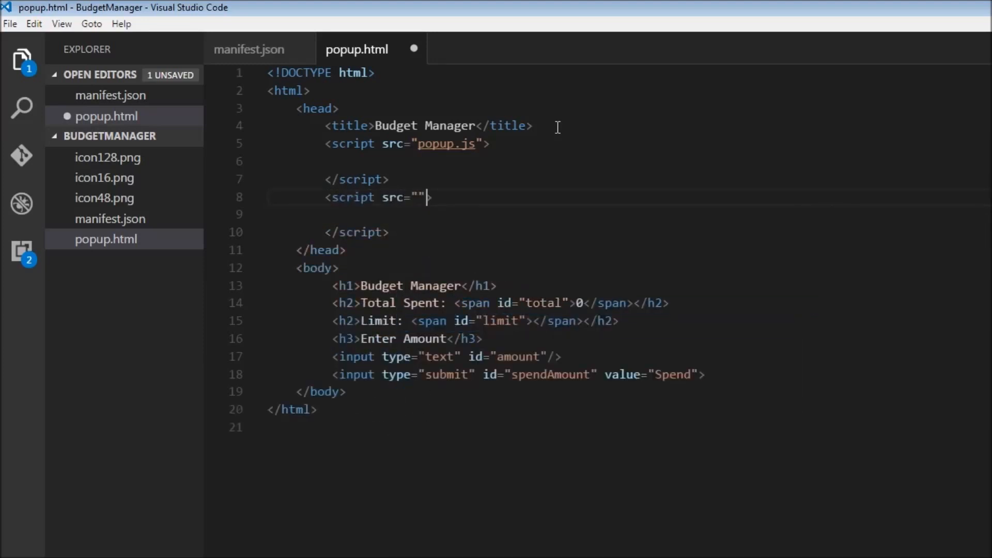
pyautogui.press('ctrl+s')
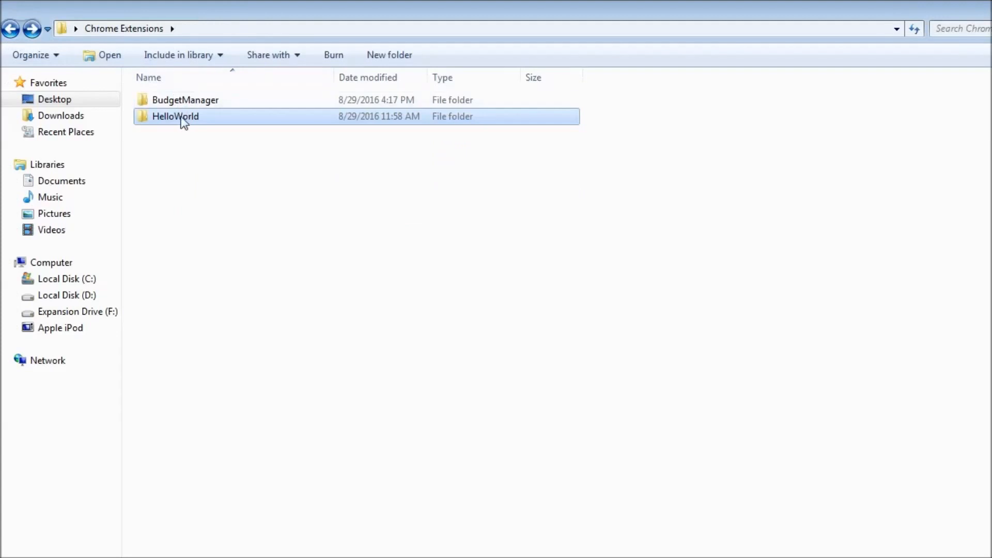
# - Copy jquery-3.1.0.min.js from the HelloWorld folder into the BudgetManager folder
pyautogui.doubleClick(176, 116)
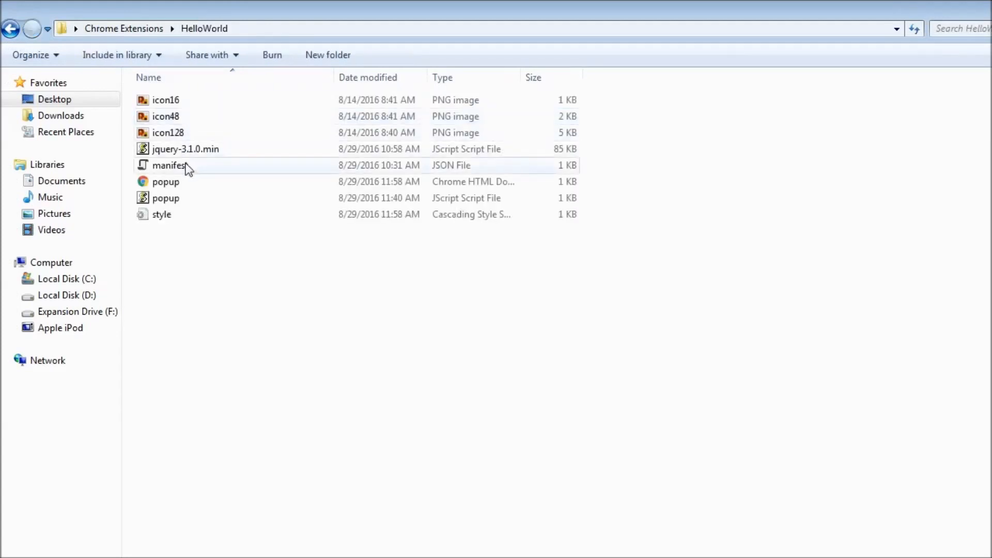
pyautogui.click(11, 29)
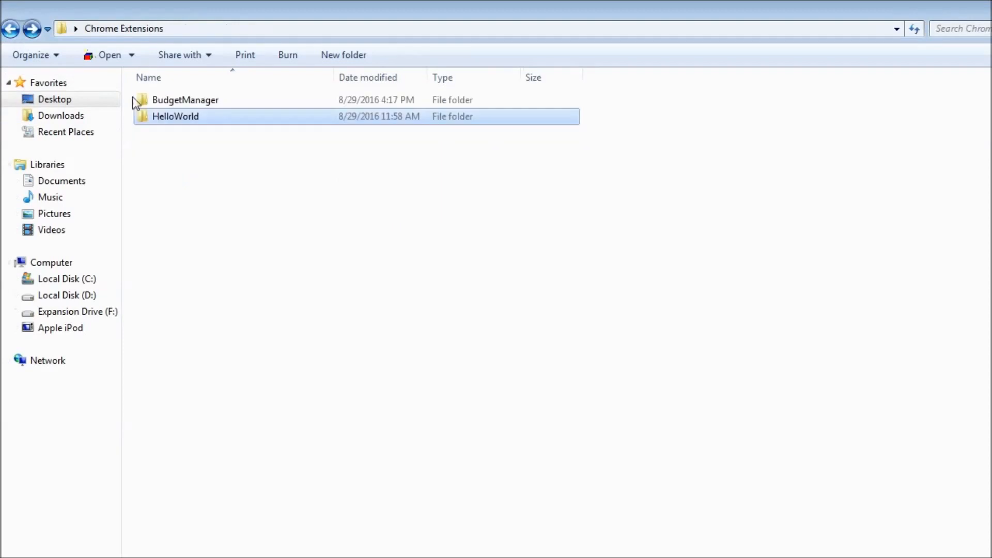
pyautogui.doubleClick(184, 99)
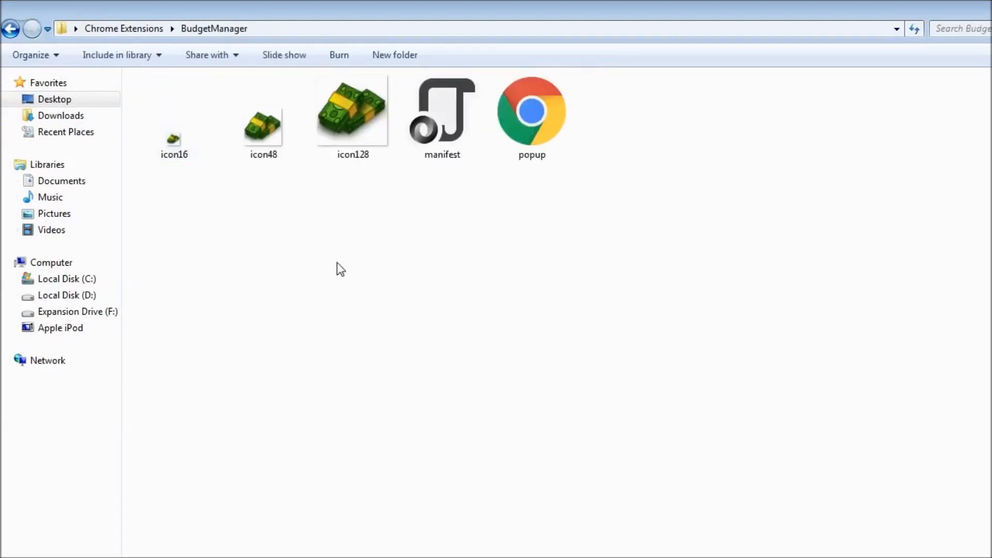
pyautogui.click(441, 110)
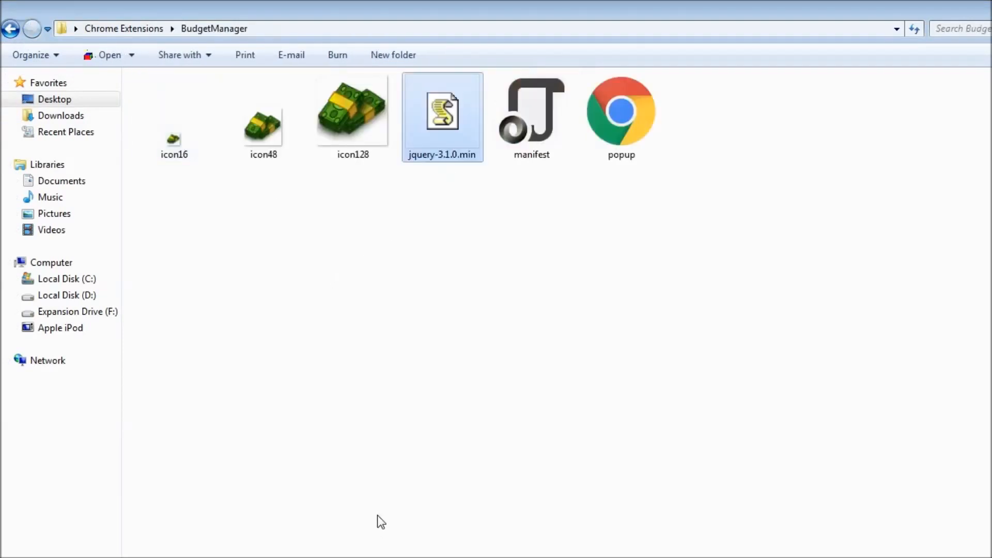
pyautogui.click(441, 154)
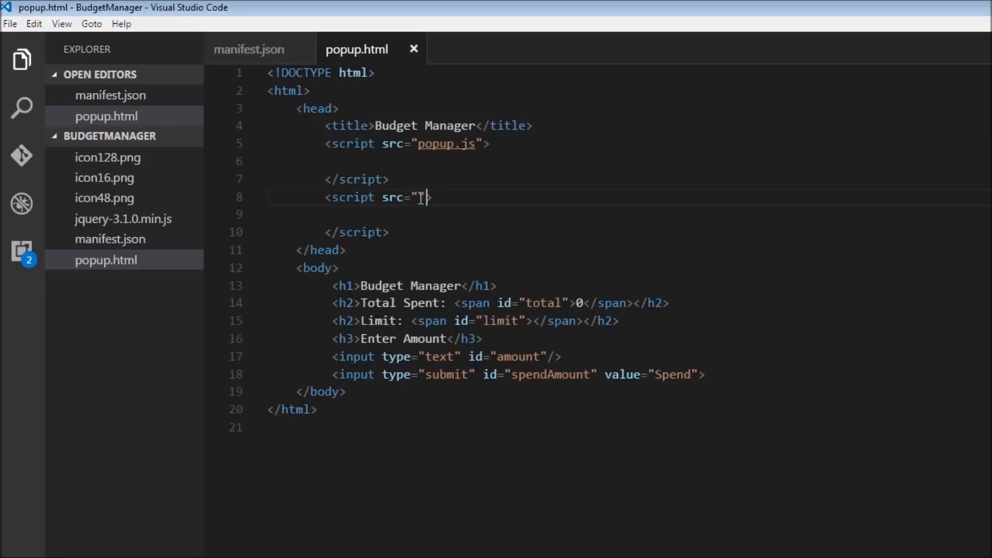
# - Point the second script tag's src to jquery-3.1.0.min and save popup.html
pyautogui.write('jquery-3.1.0.min')
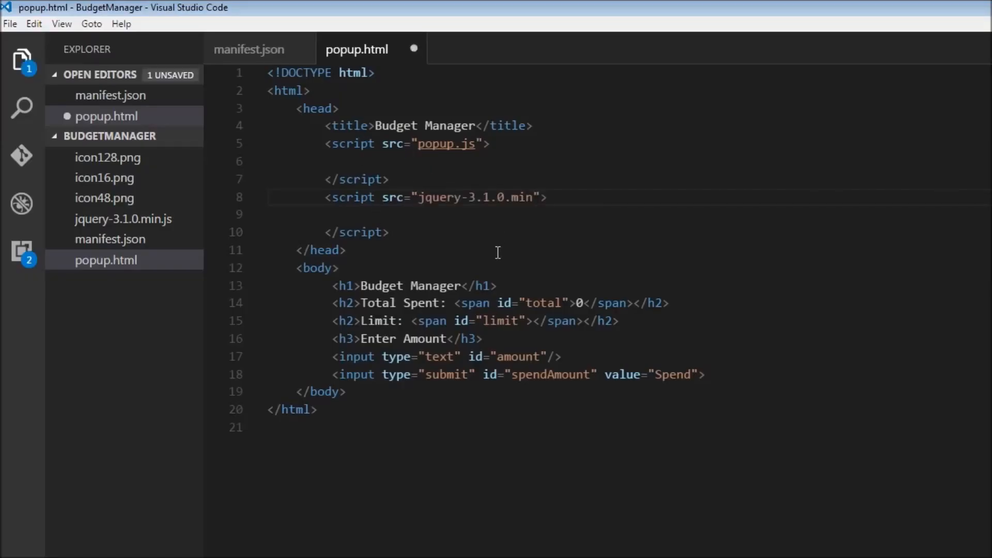
pyautogui.press('ctrl+s')
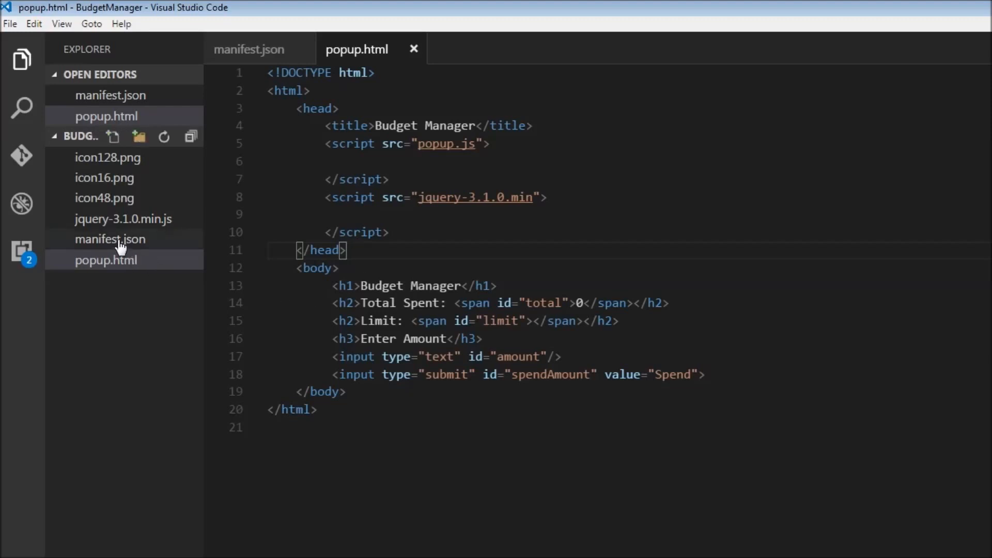
# - Add "permissions": ["storage"] to manifest.json after browser_action
pyautogui.click(109, 239)
pyautogui.write('"')
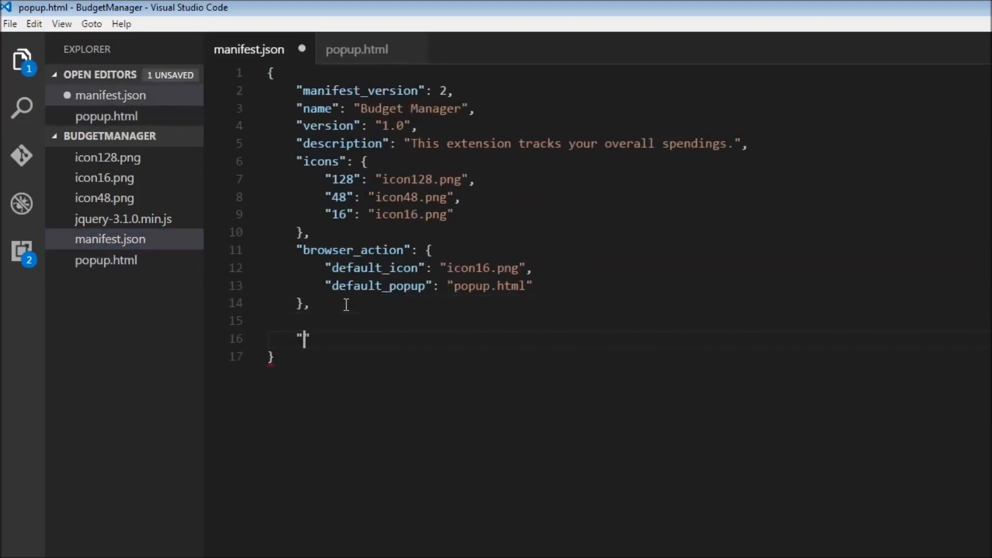
pyautogui.write('permis')
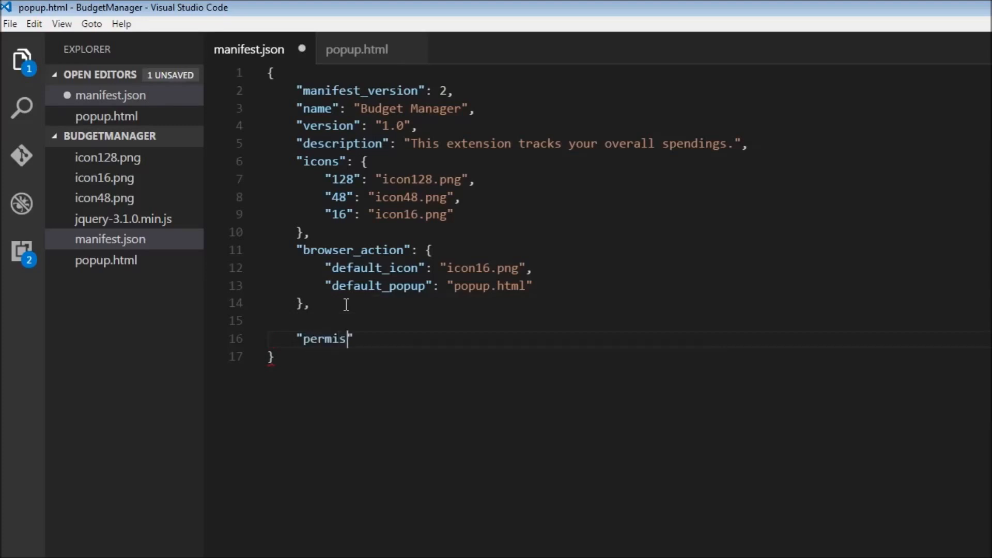
pyautogui.write('sions')
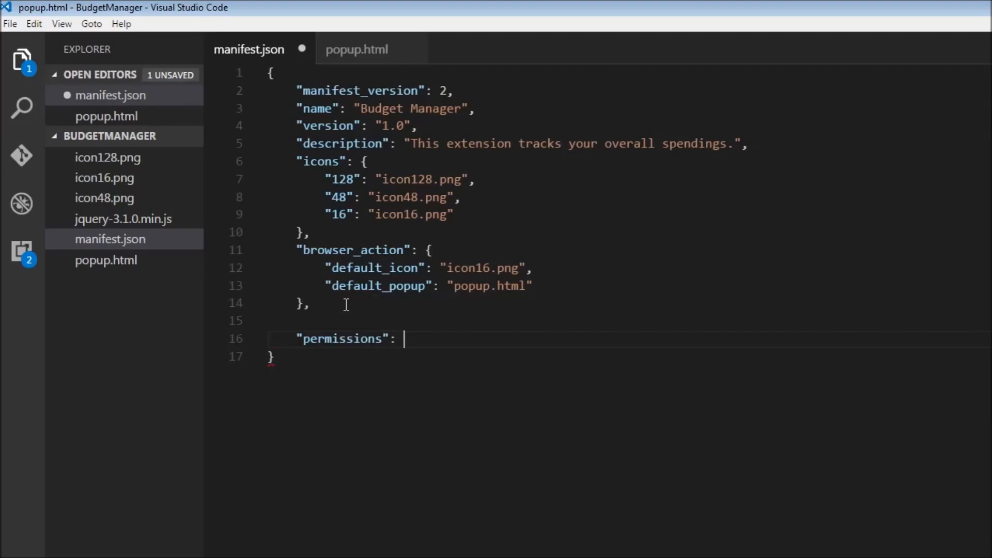
pyautogui.write('[')
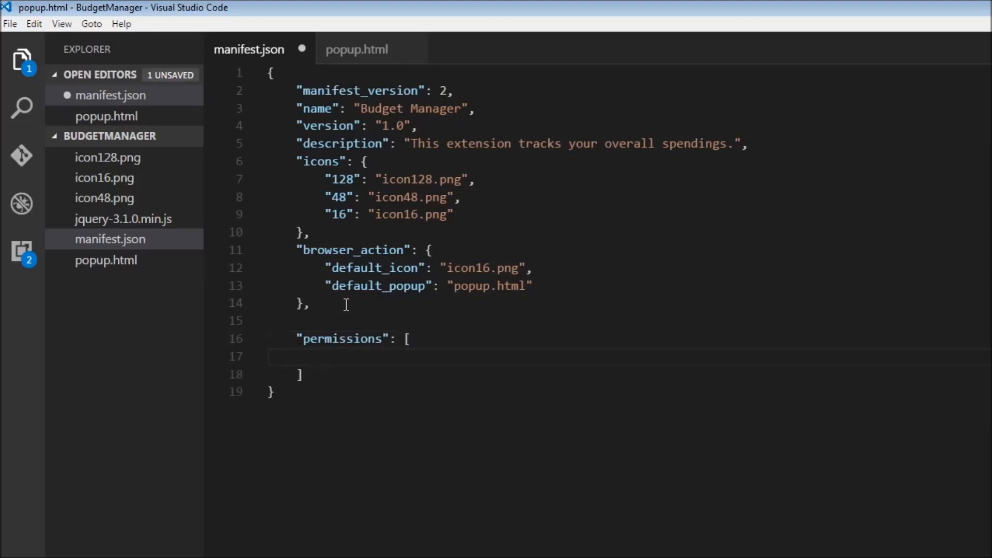
pyautogui.write('"storage"')
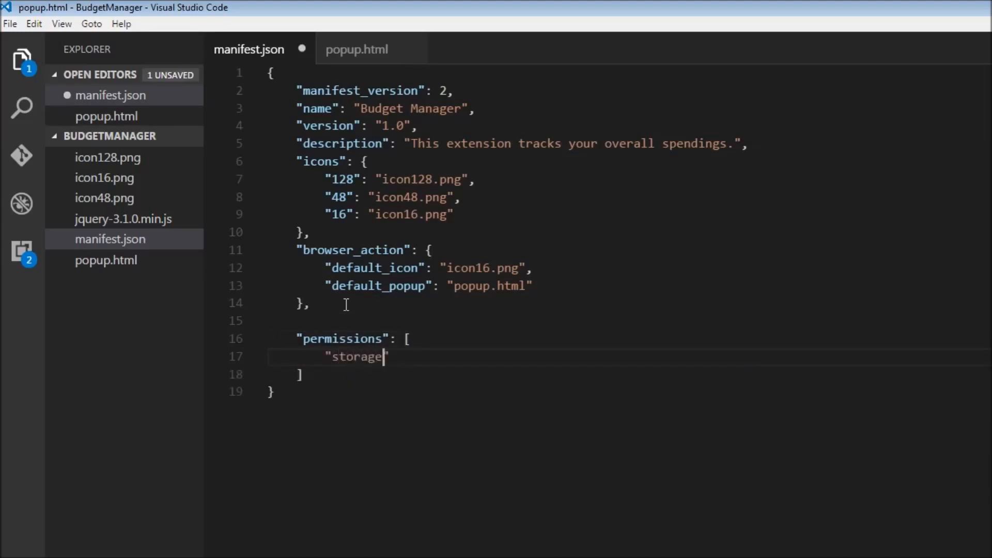